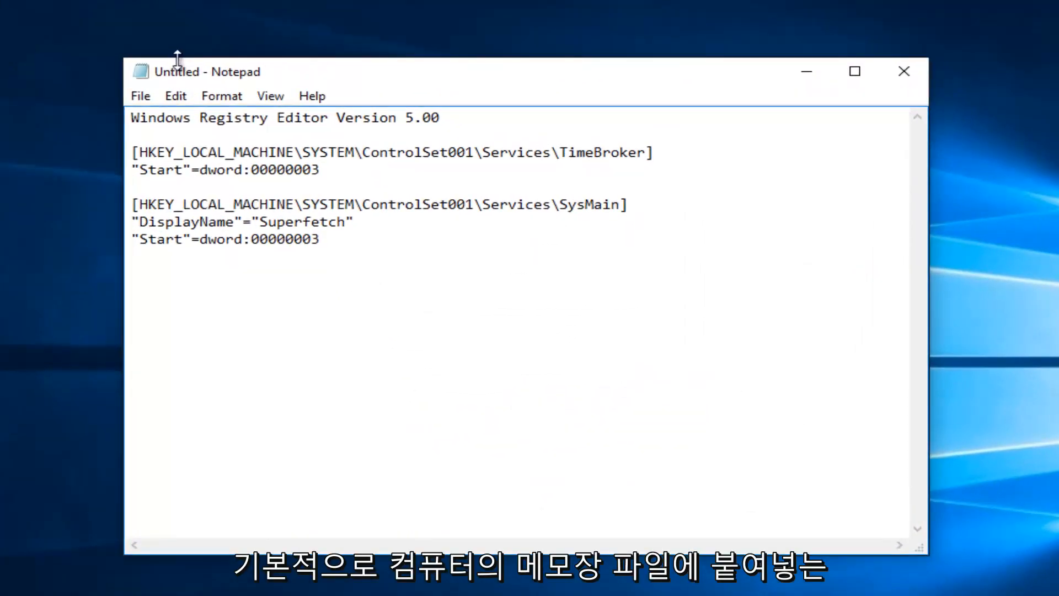
mouse_move(271, 80)
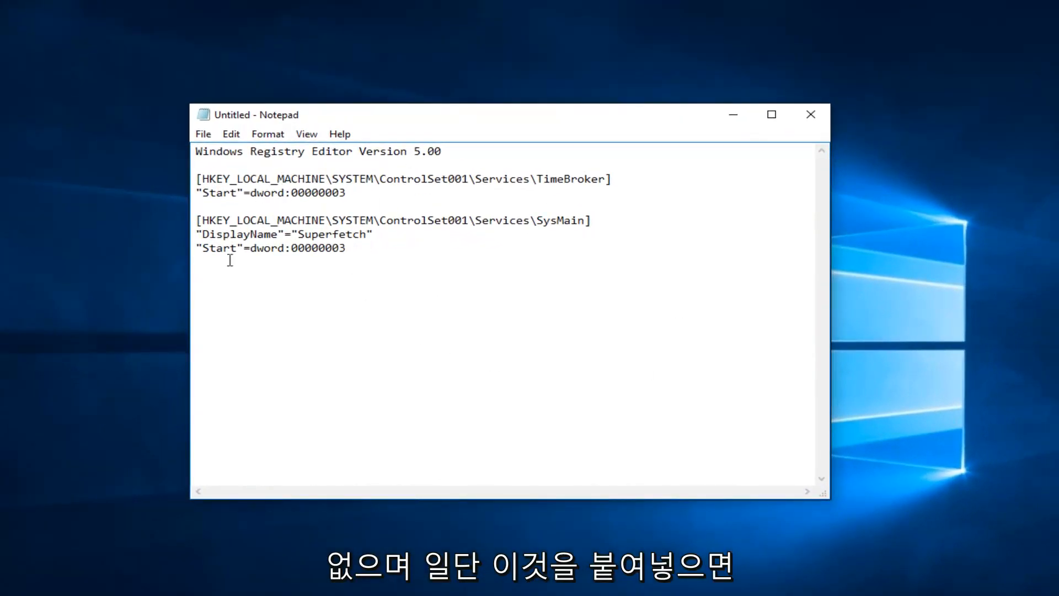
mouse_move(416, 292)
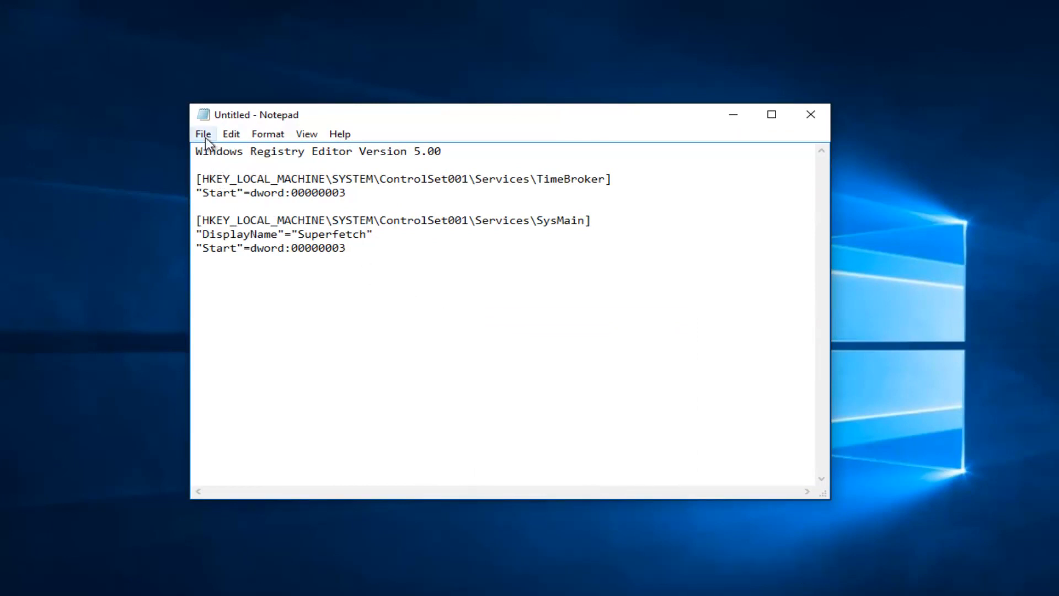
Step: Save the registry text as fixfile.reg (All Files type) on the Desktop and close Notepad
click(202, 132)
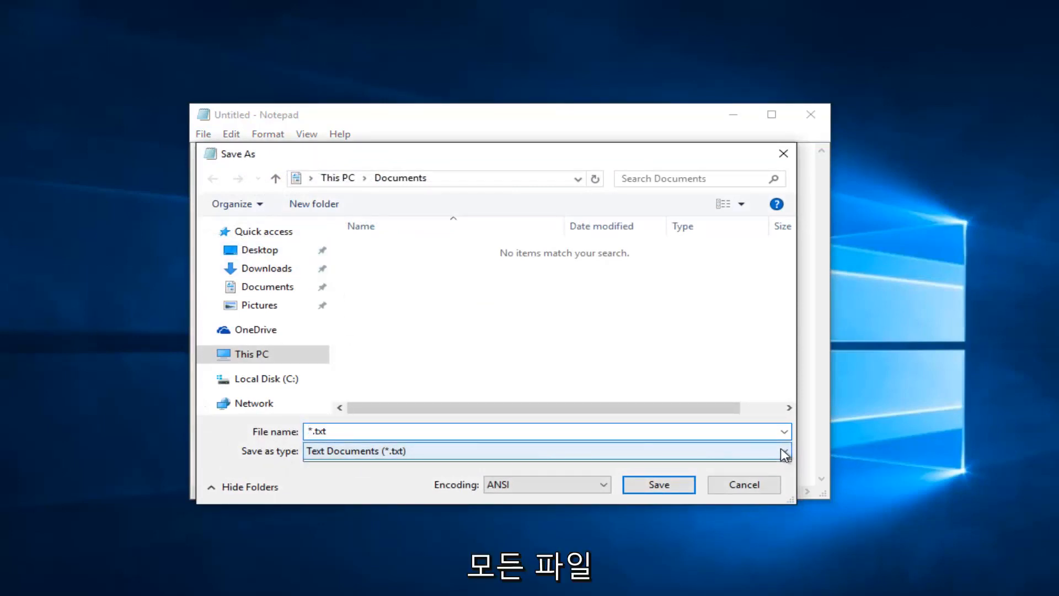
click(325, 450)
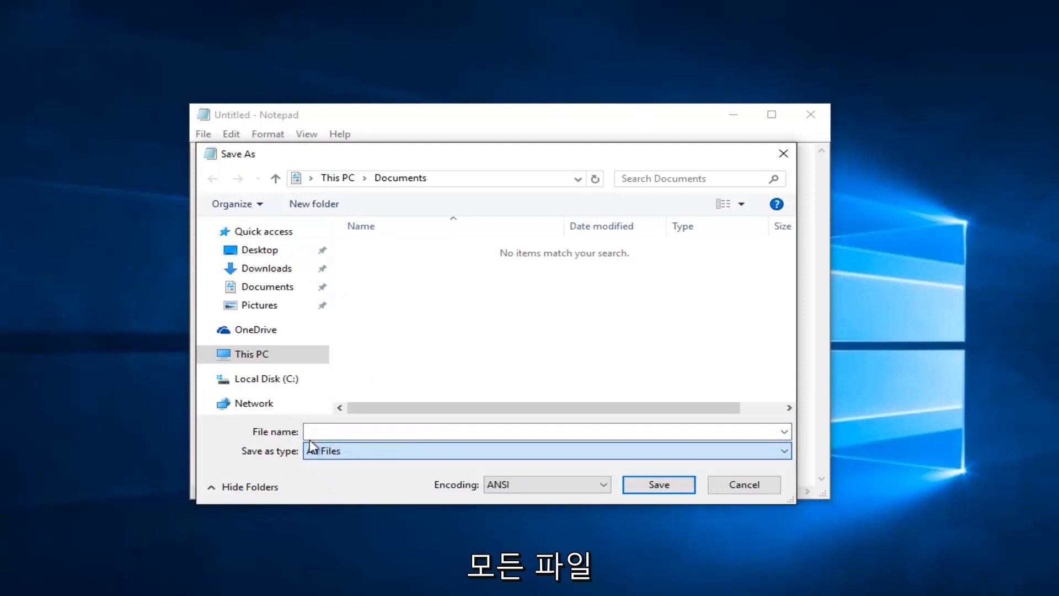
click(541, 431)
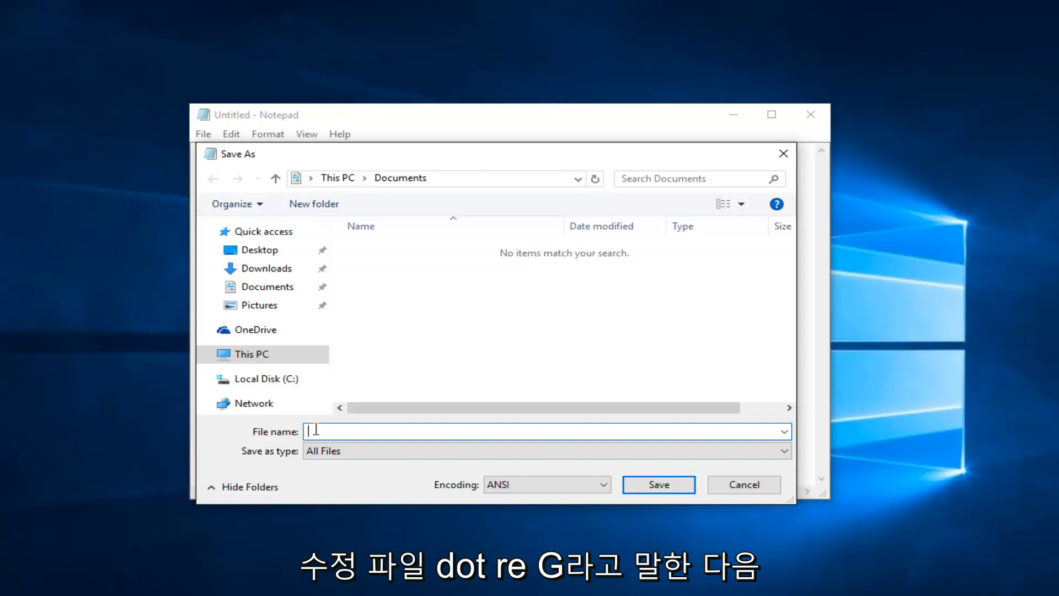
text(fixfile.re)
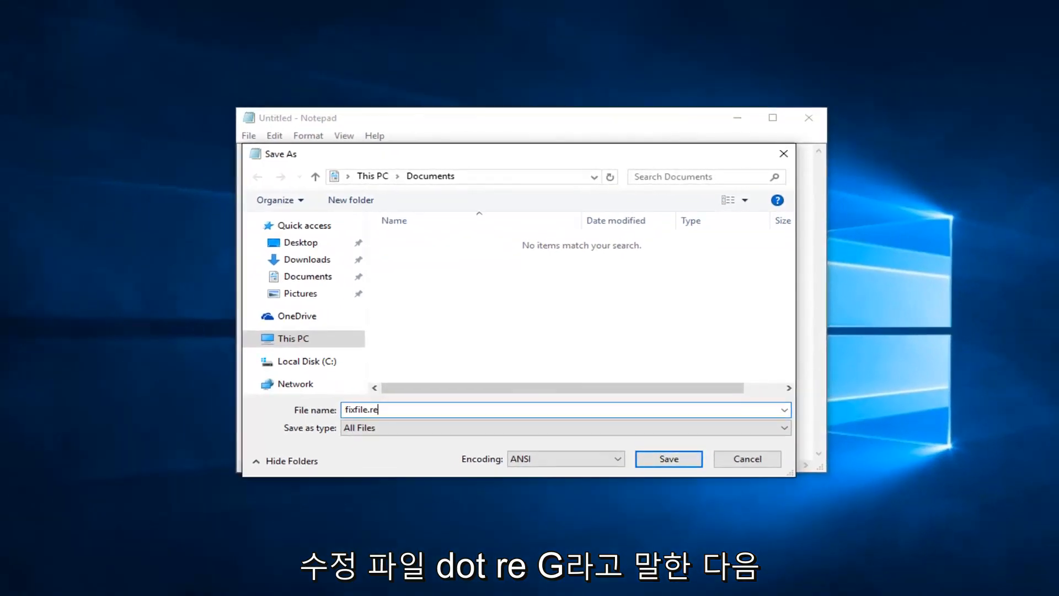
text(g)
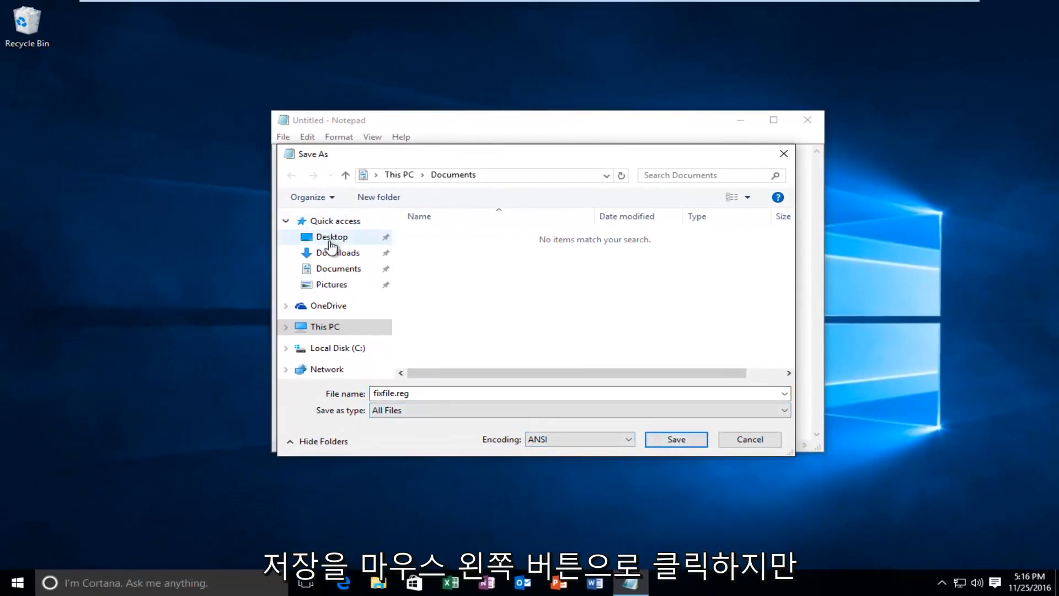
click(332, 236)
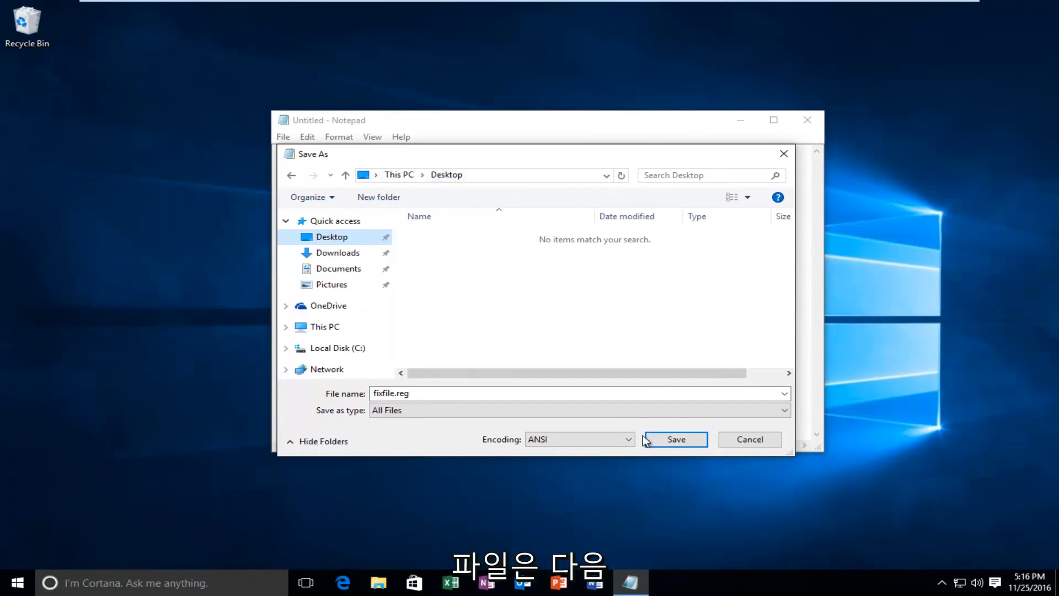
click(674, 440)
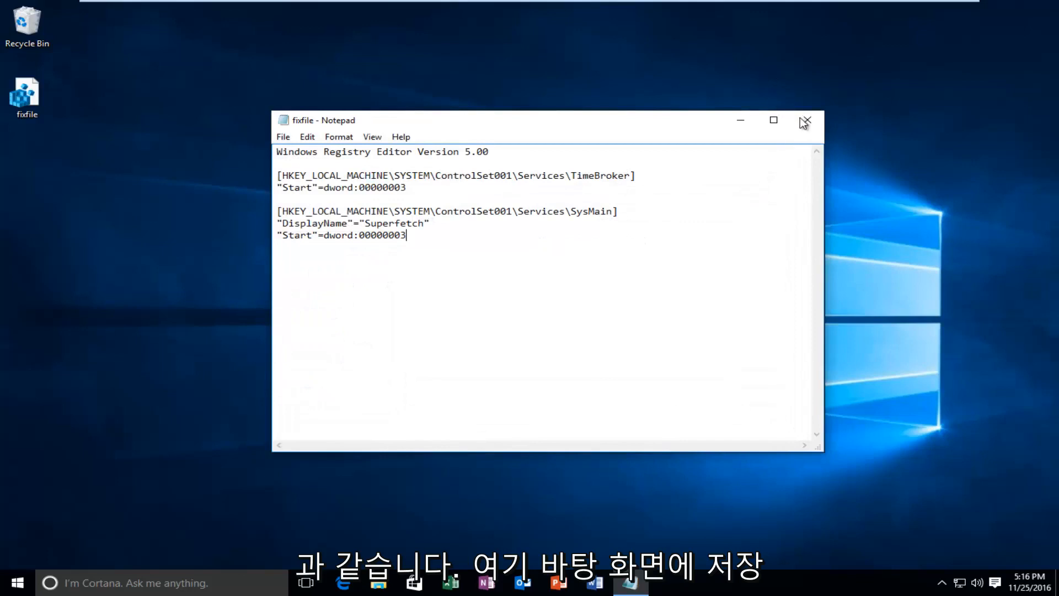
click(806, 120)
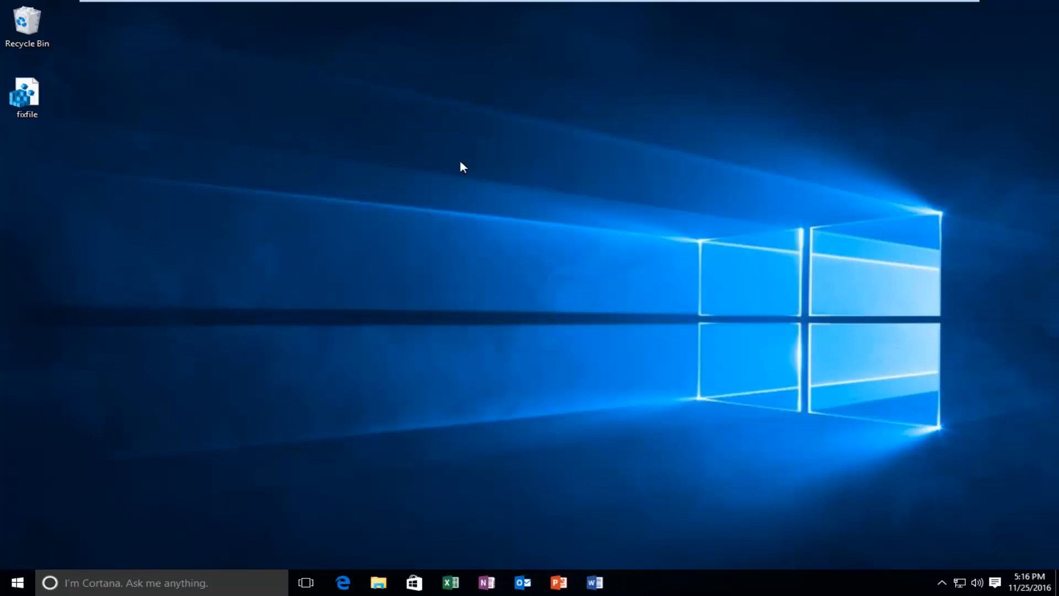
mouse_move(27, 98)
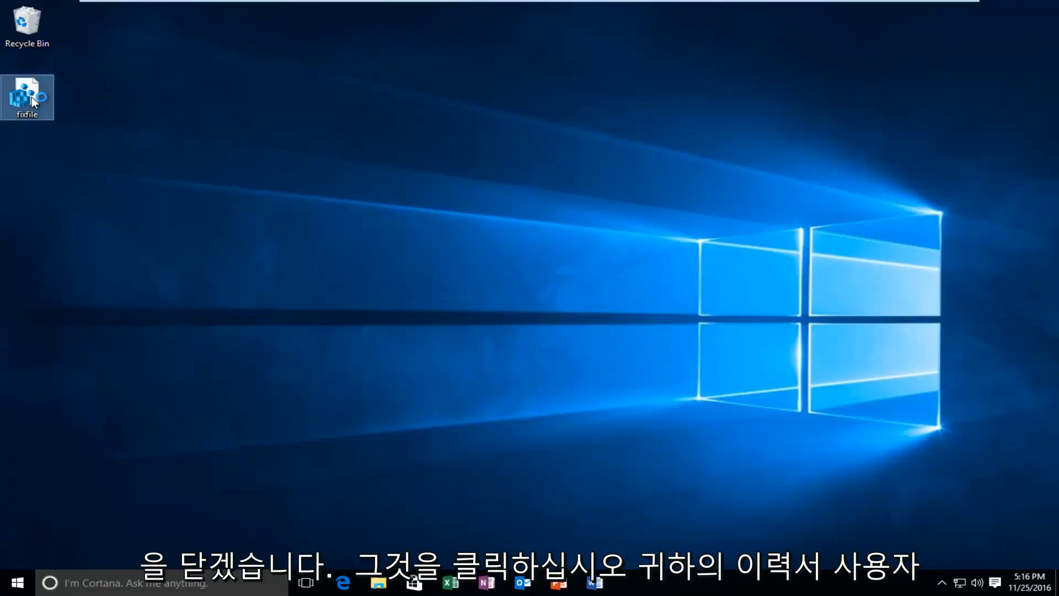
Step: Run fixfile.reg from the desktop, approving UAC and the Registry Editor warning
double_click(27, 96)
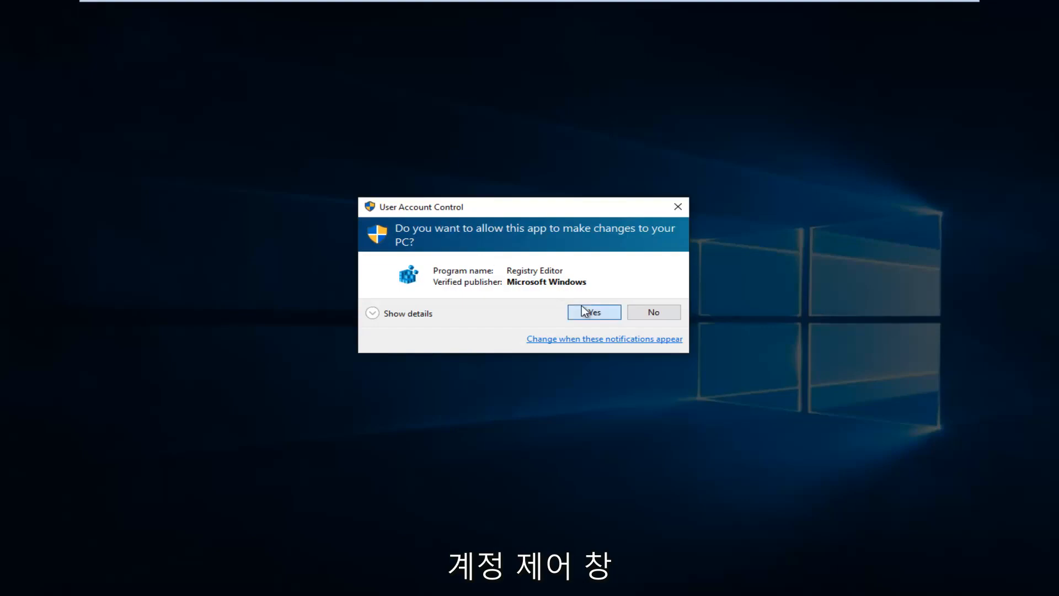
click(593, 313)
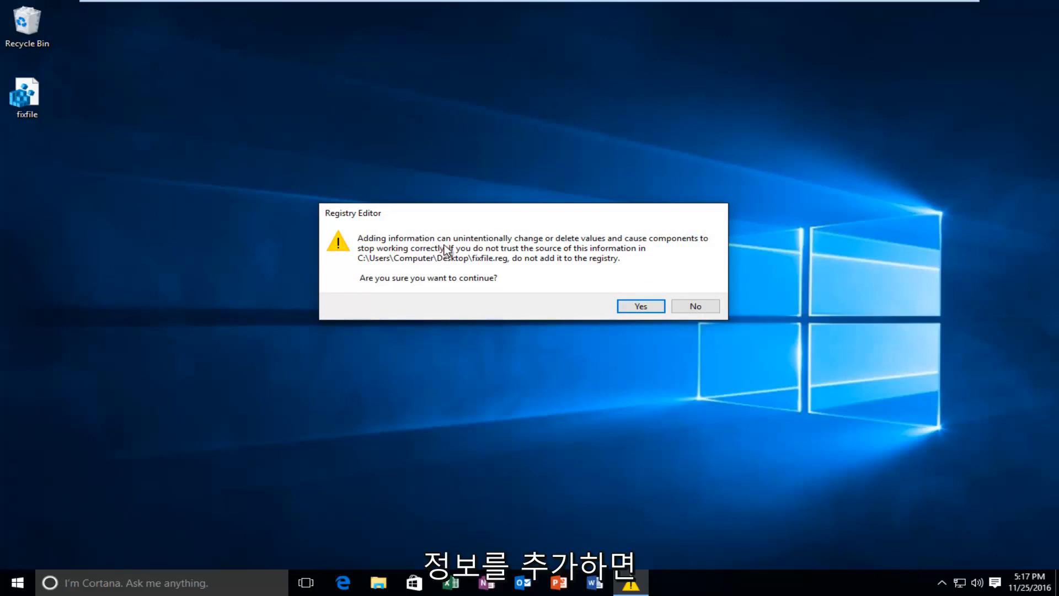
mouse_move(569, 245)
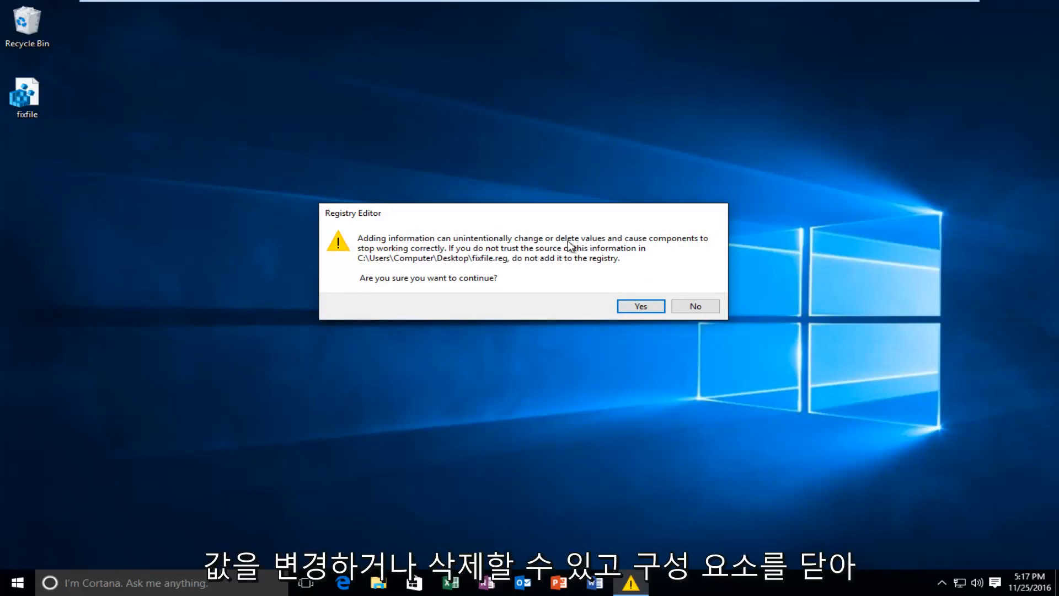
mouse_move(397, 292)
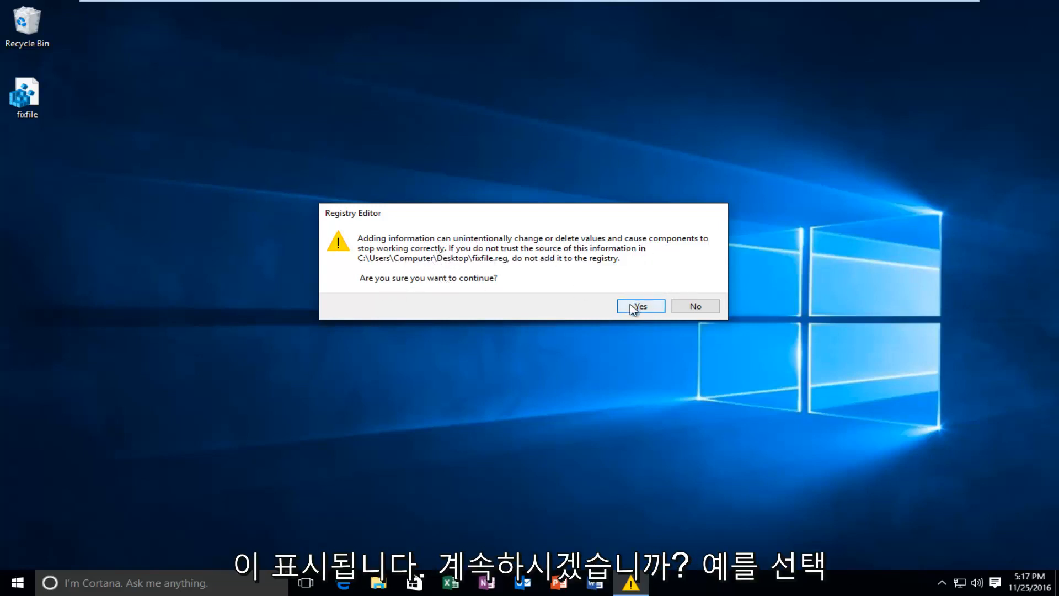
click(639, 306)
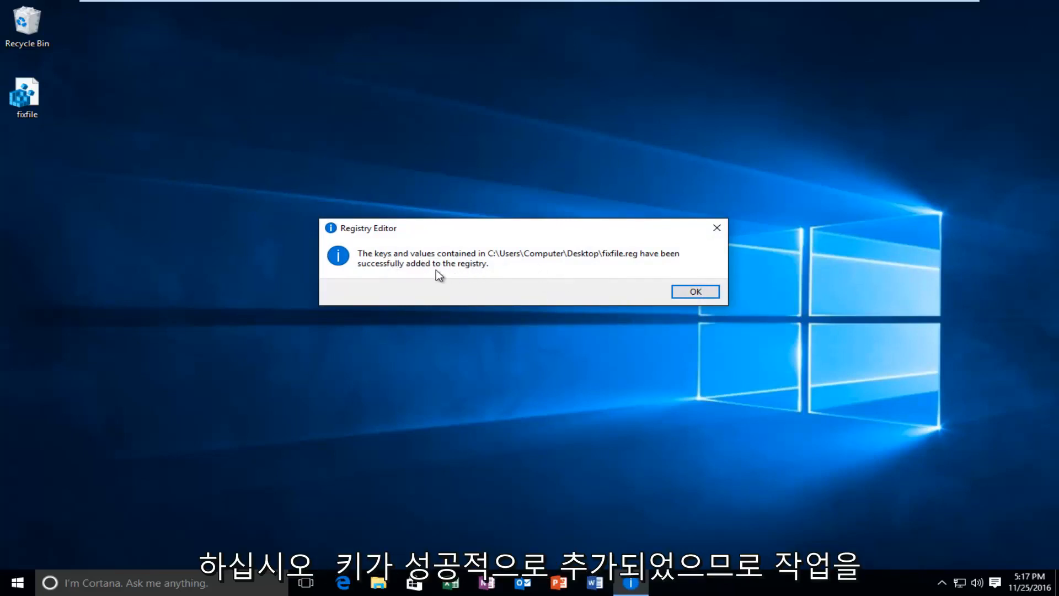
Step: Dismiss the registry success message and select fixfile.reg on the desktop
click(695, 292)
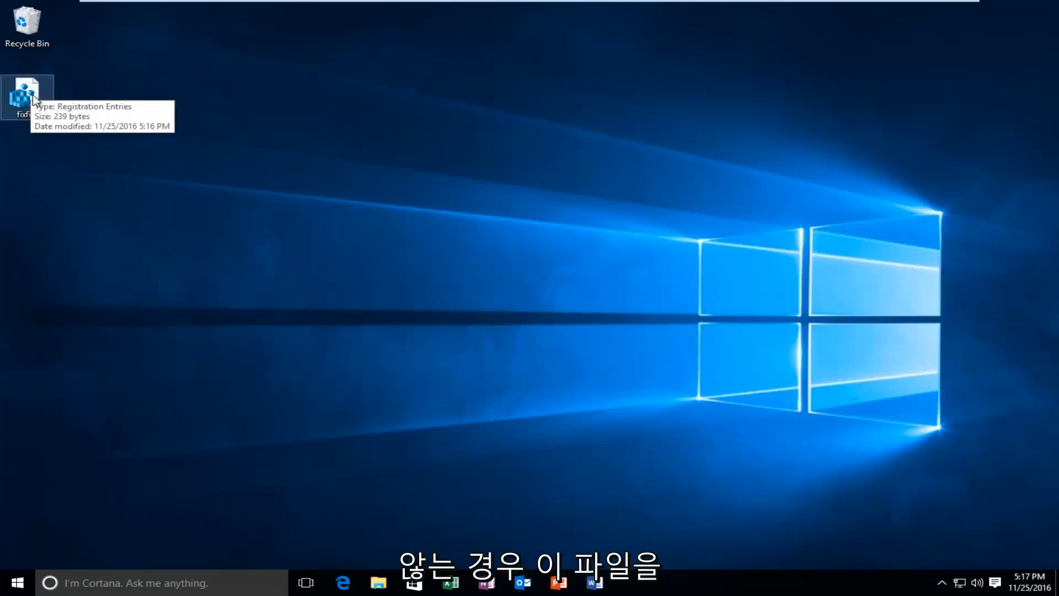
mouse_move(283, 298)
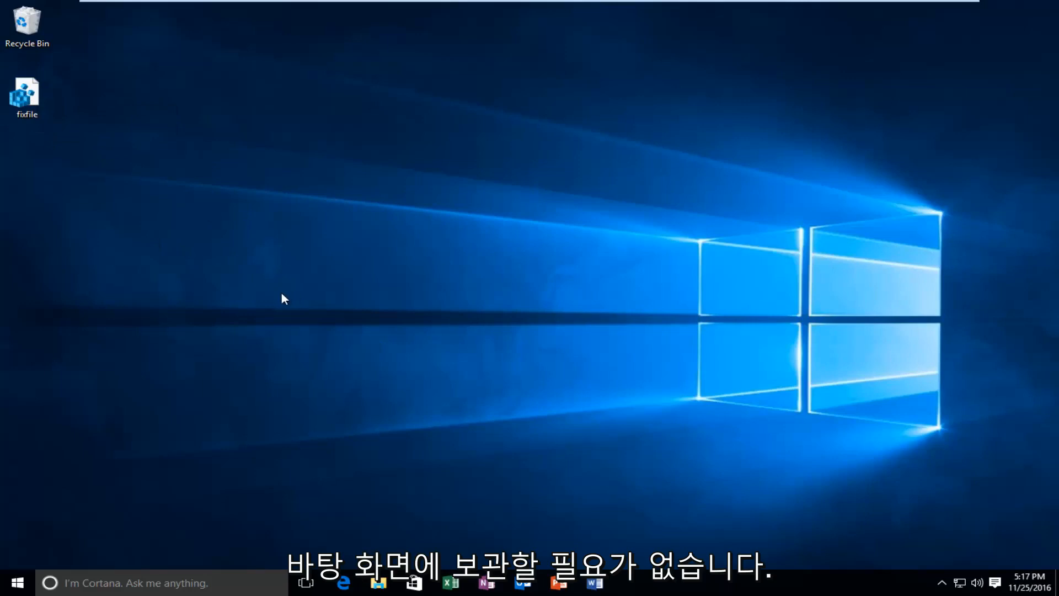
mouse_move(274, 298)
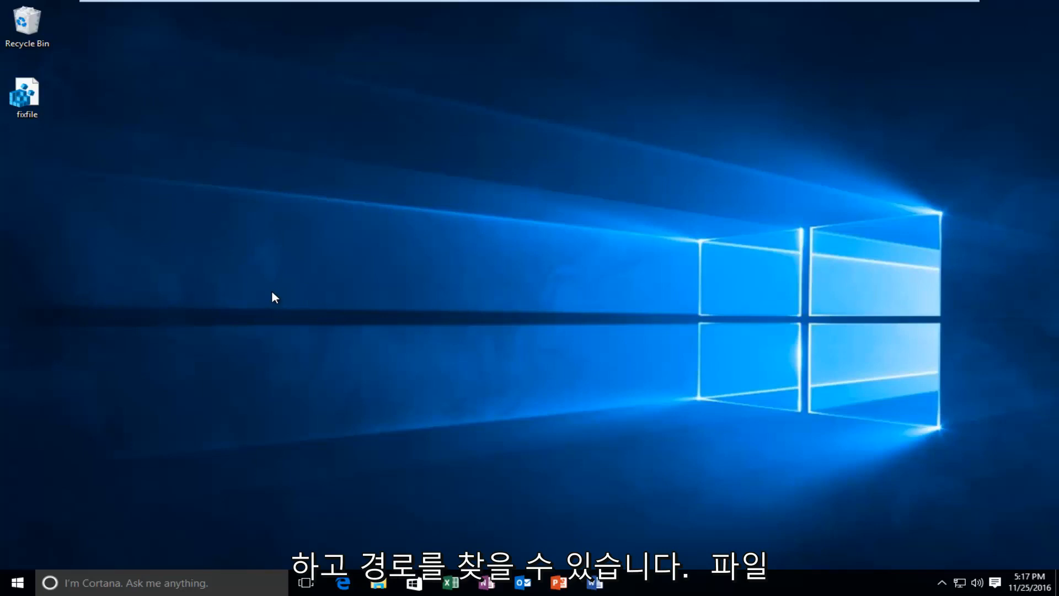
mouse_move(232, 288)
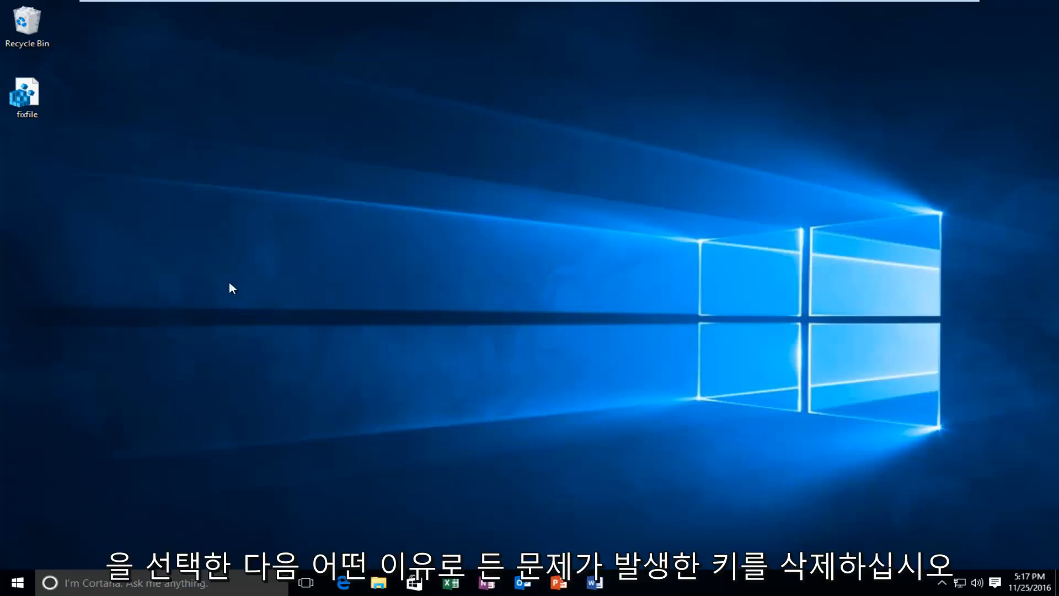
click(27, 94)
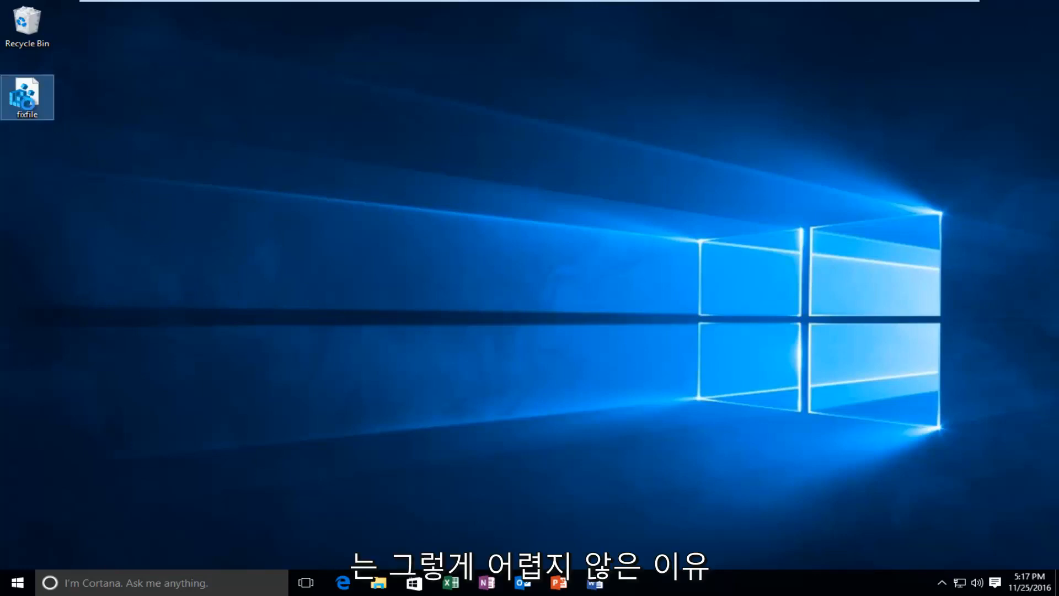
right_click(27, 96)
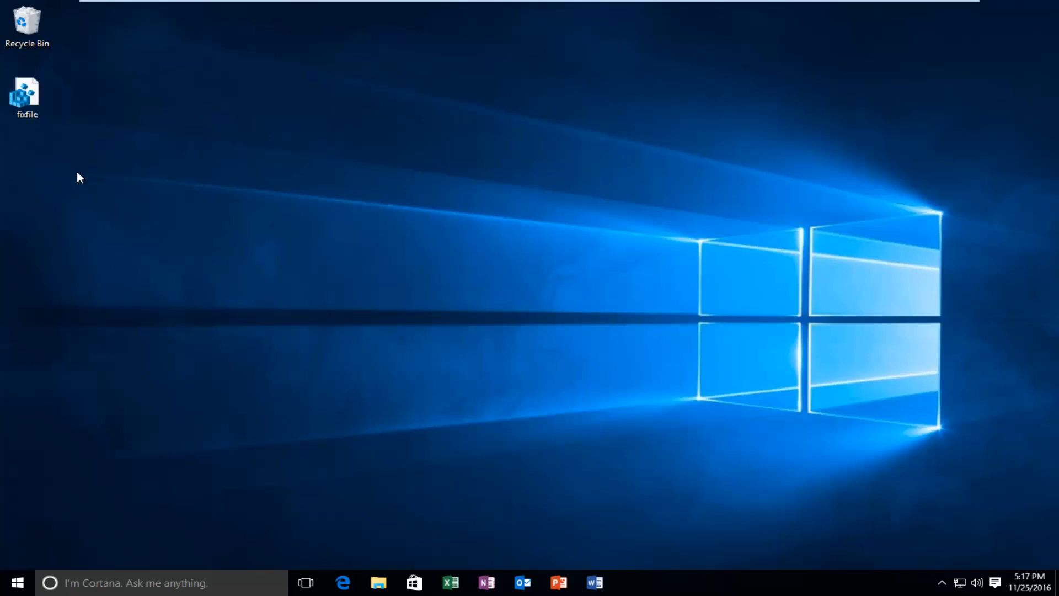
double_click(27, 94)
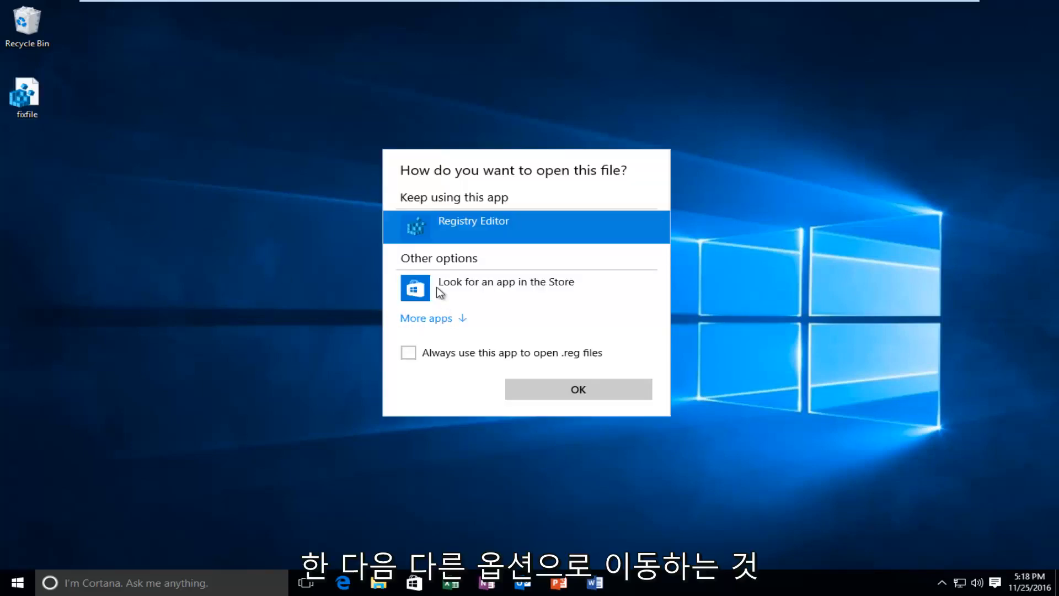
click(427, 318)
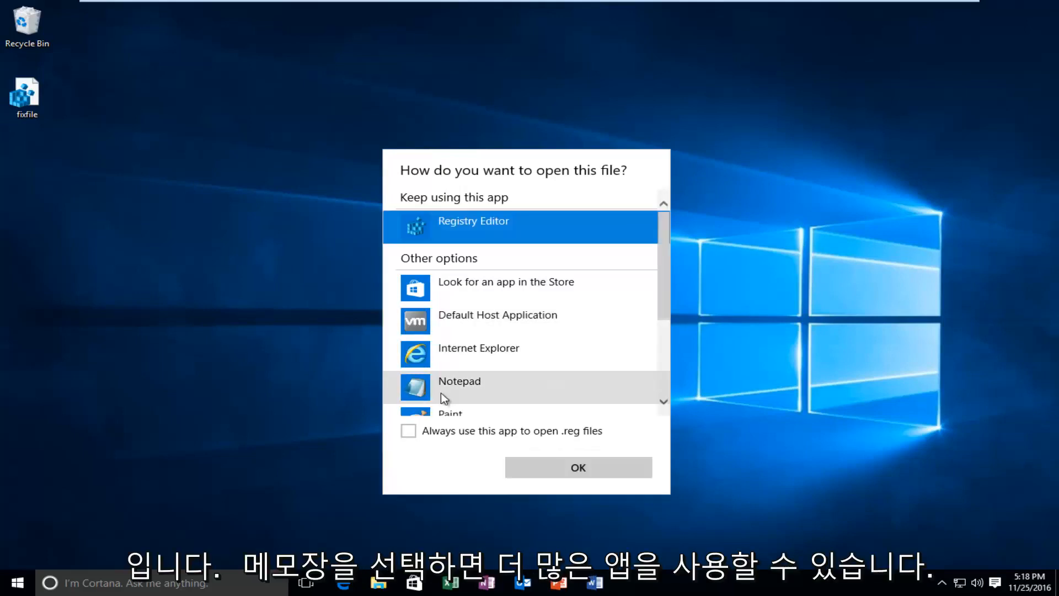
click(460, 388)
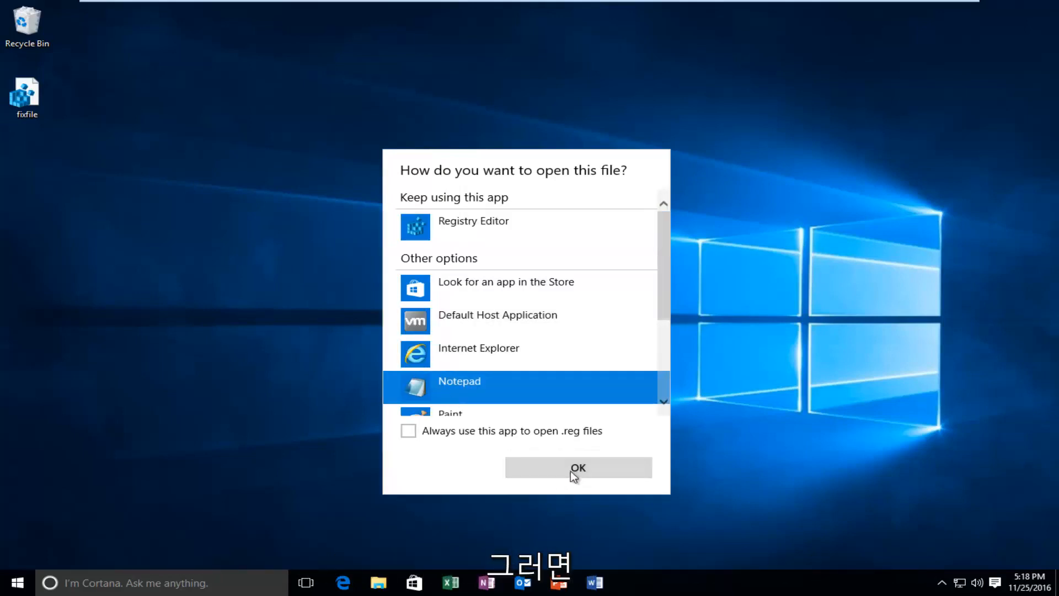
click(578, 467)
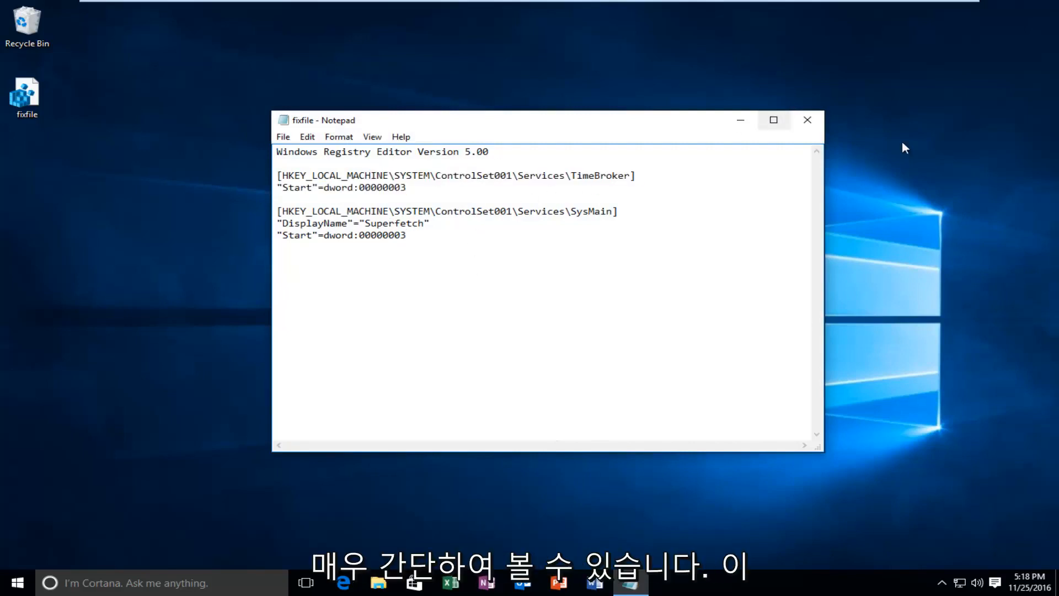
click(806, 120)
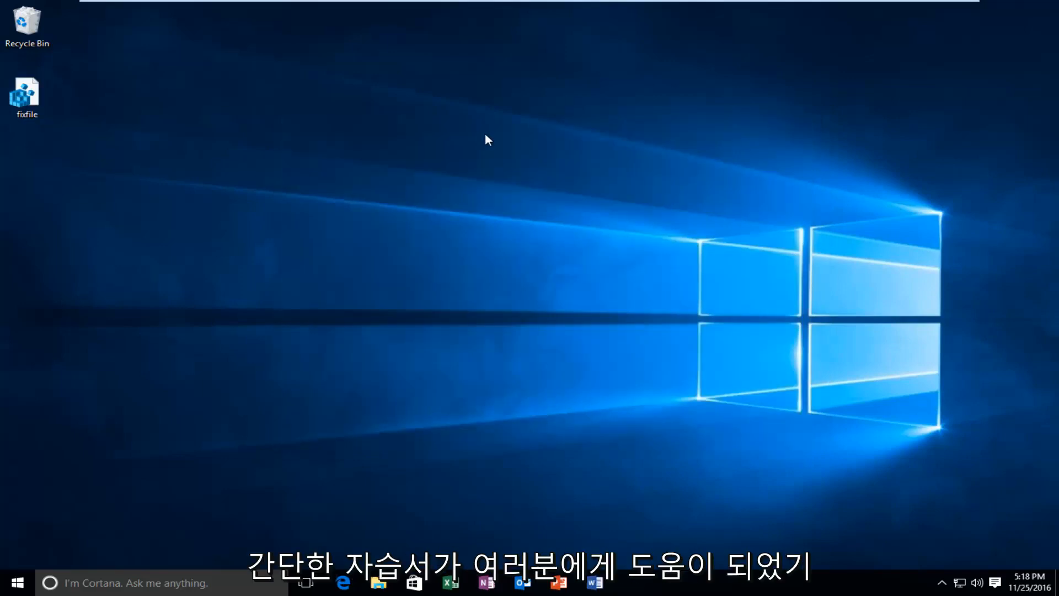